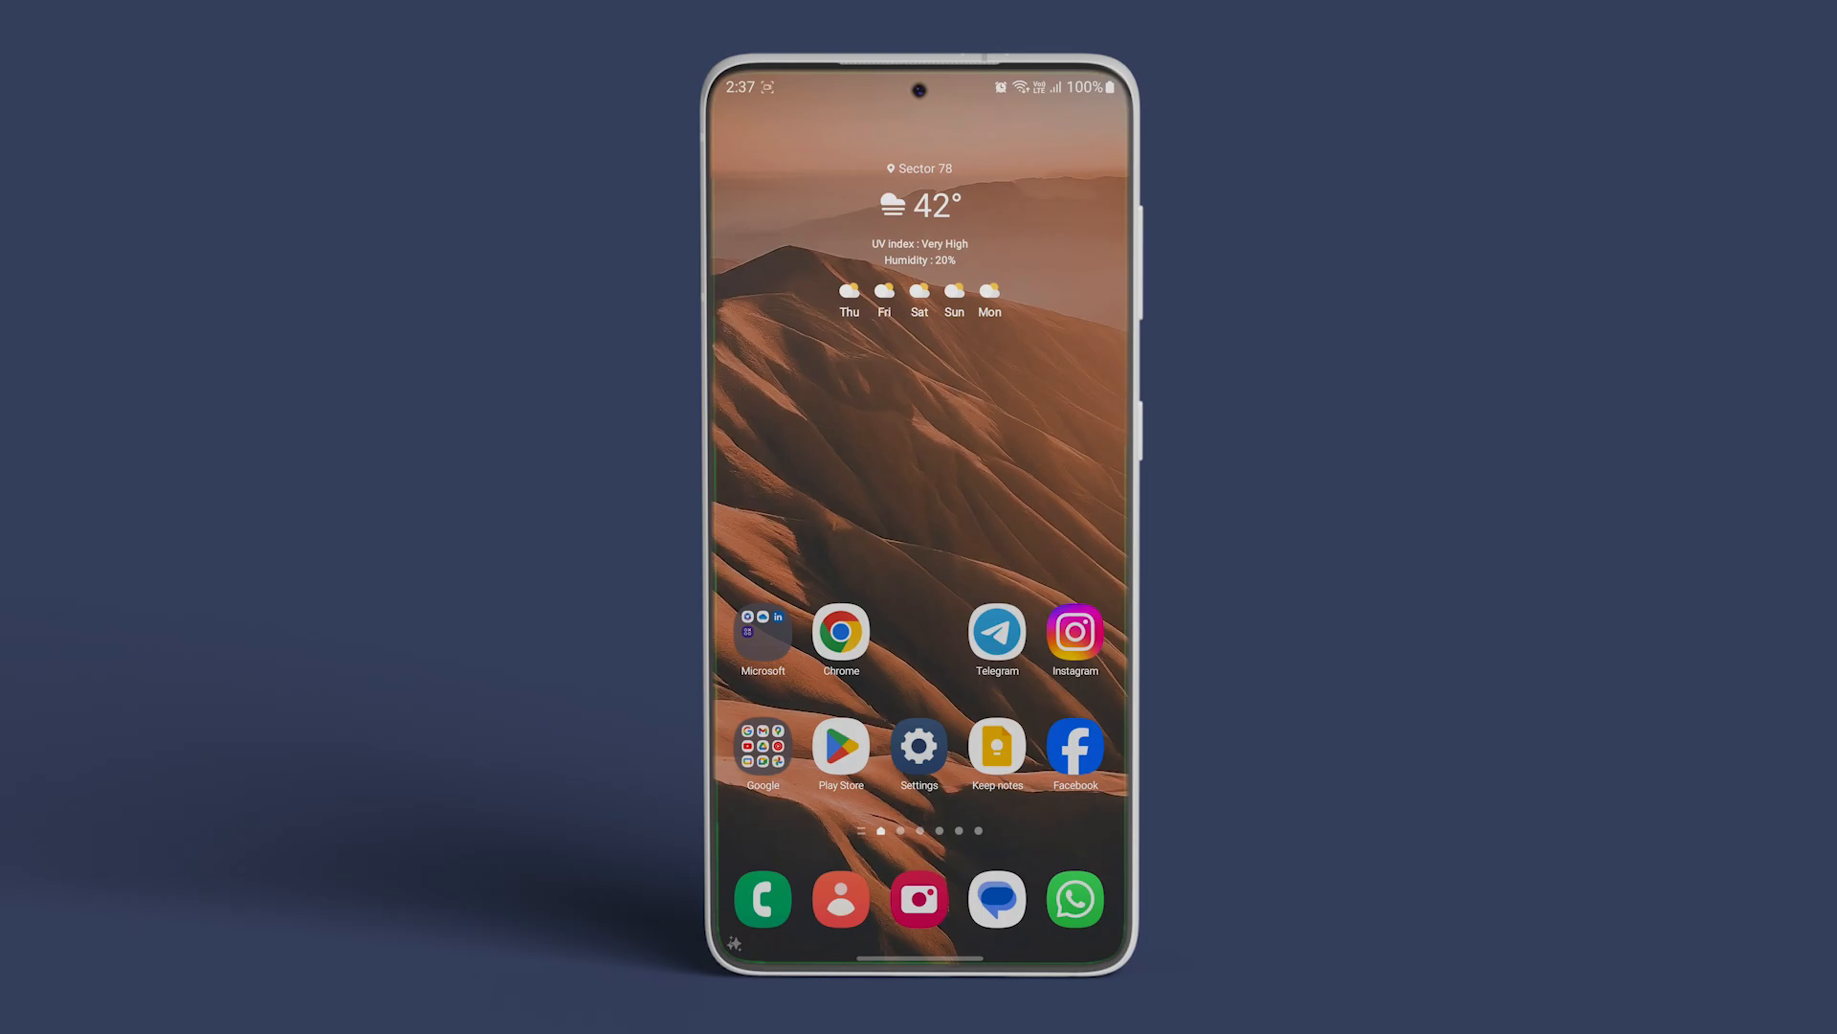
Step: Launch the Settings app from the One UI home screen
click(919, 745)
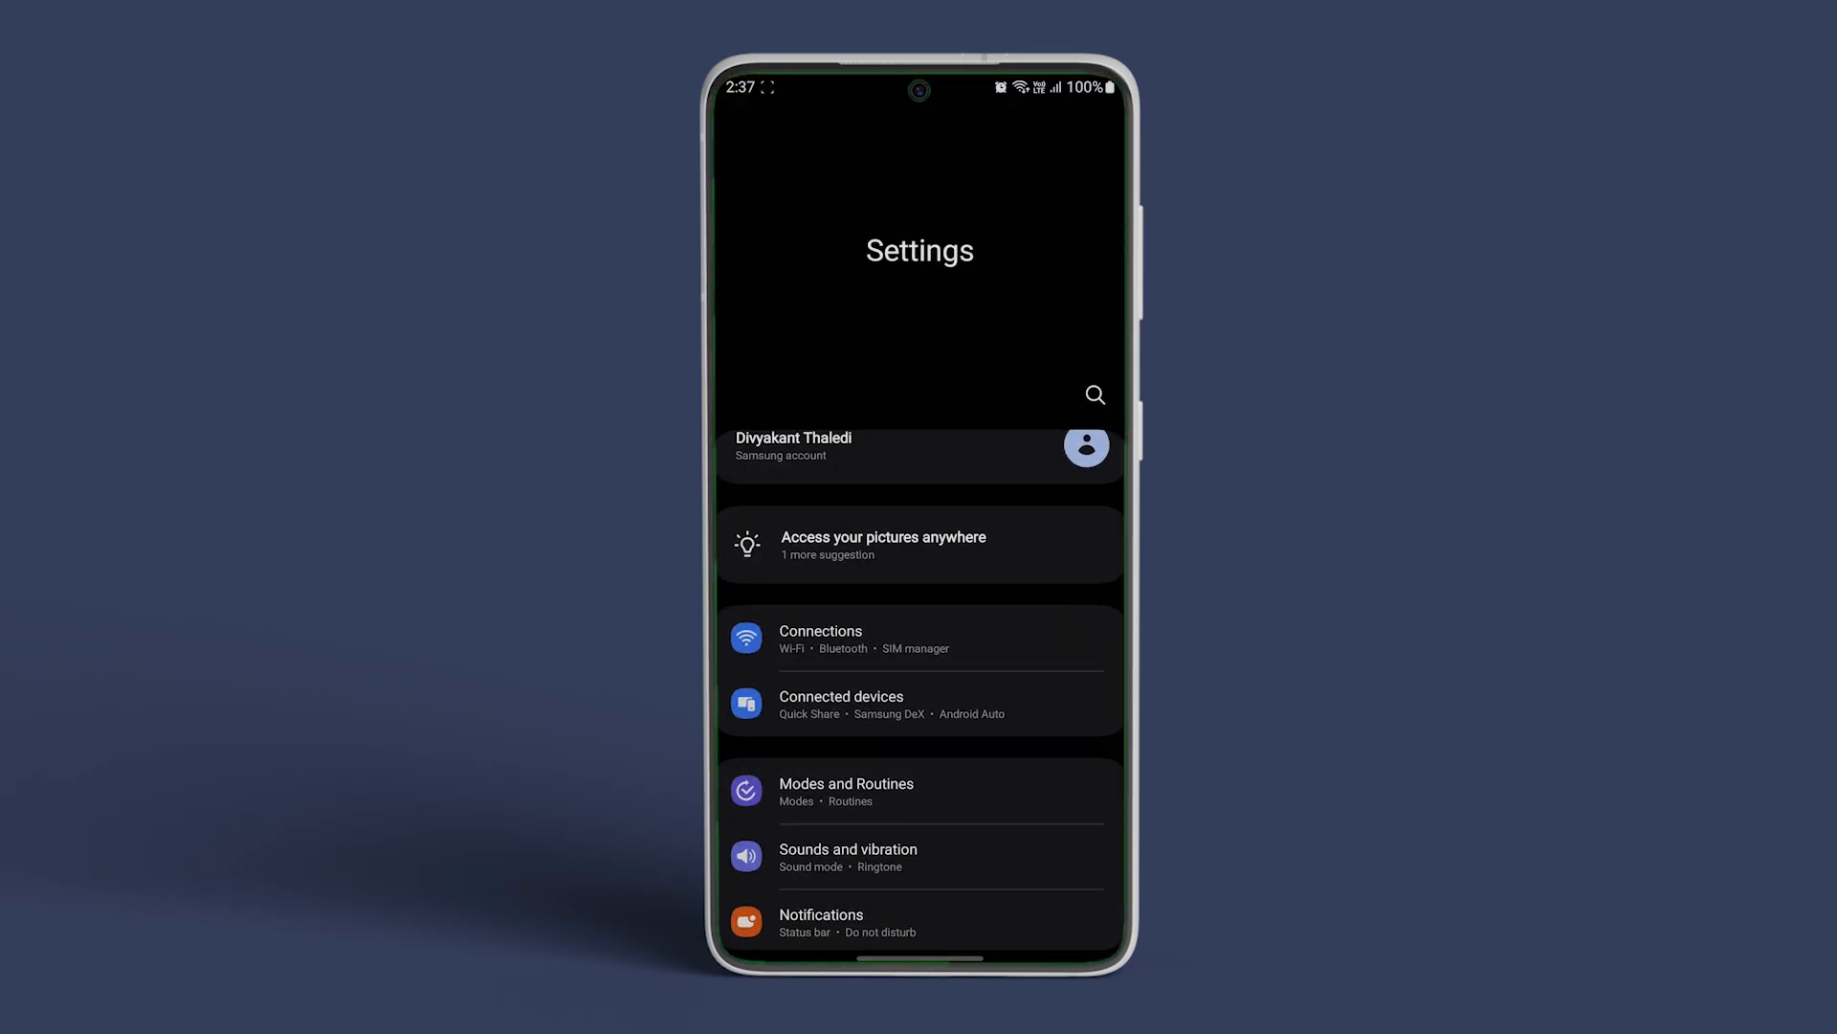
Step: Go to Sounds and vibration, then Sound quality and effects
click(847, 855)
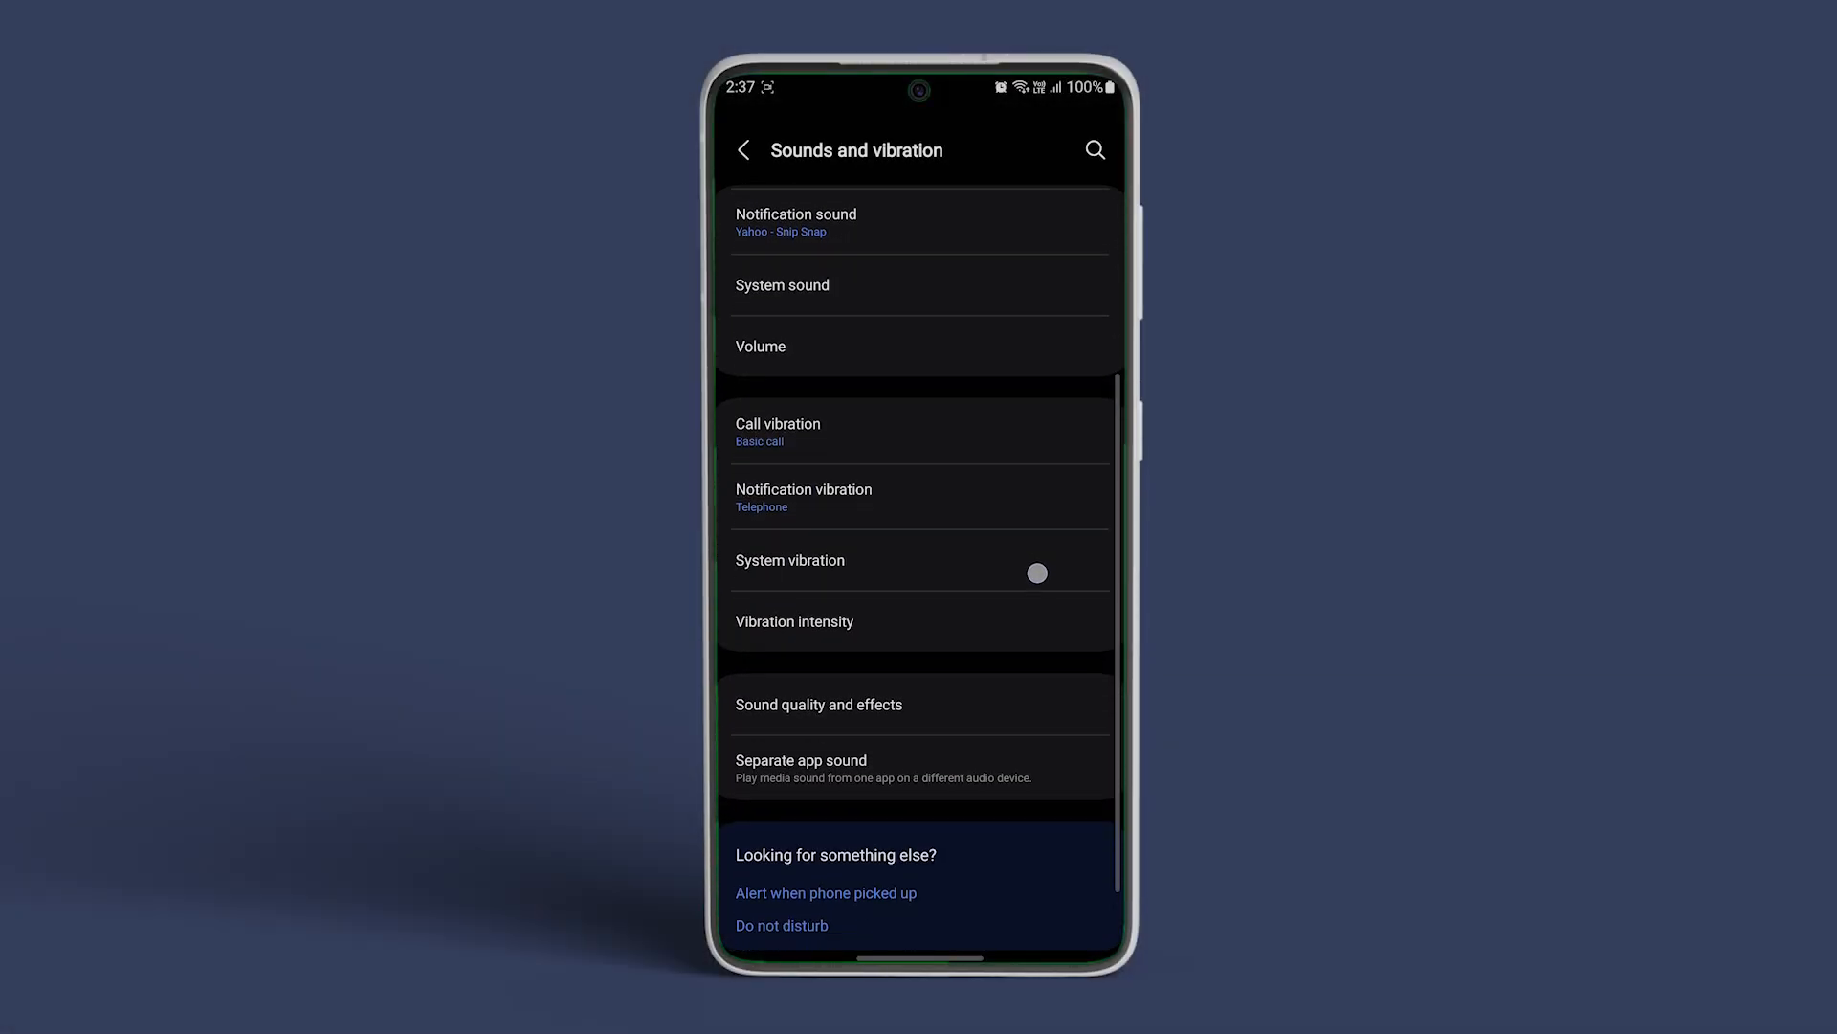
click(818, 705)
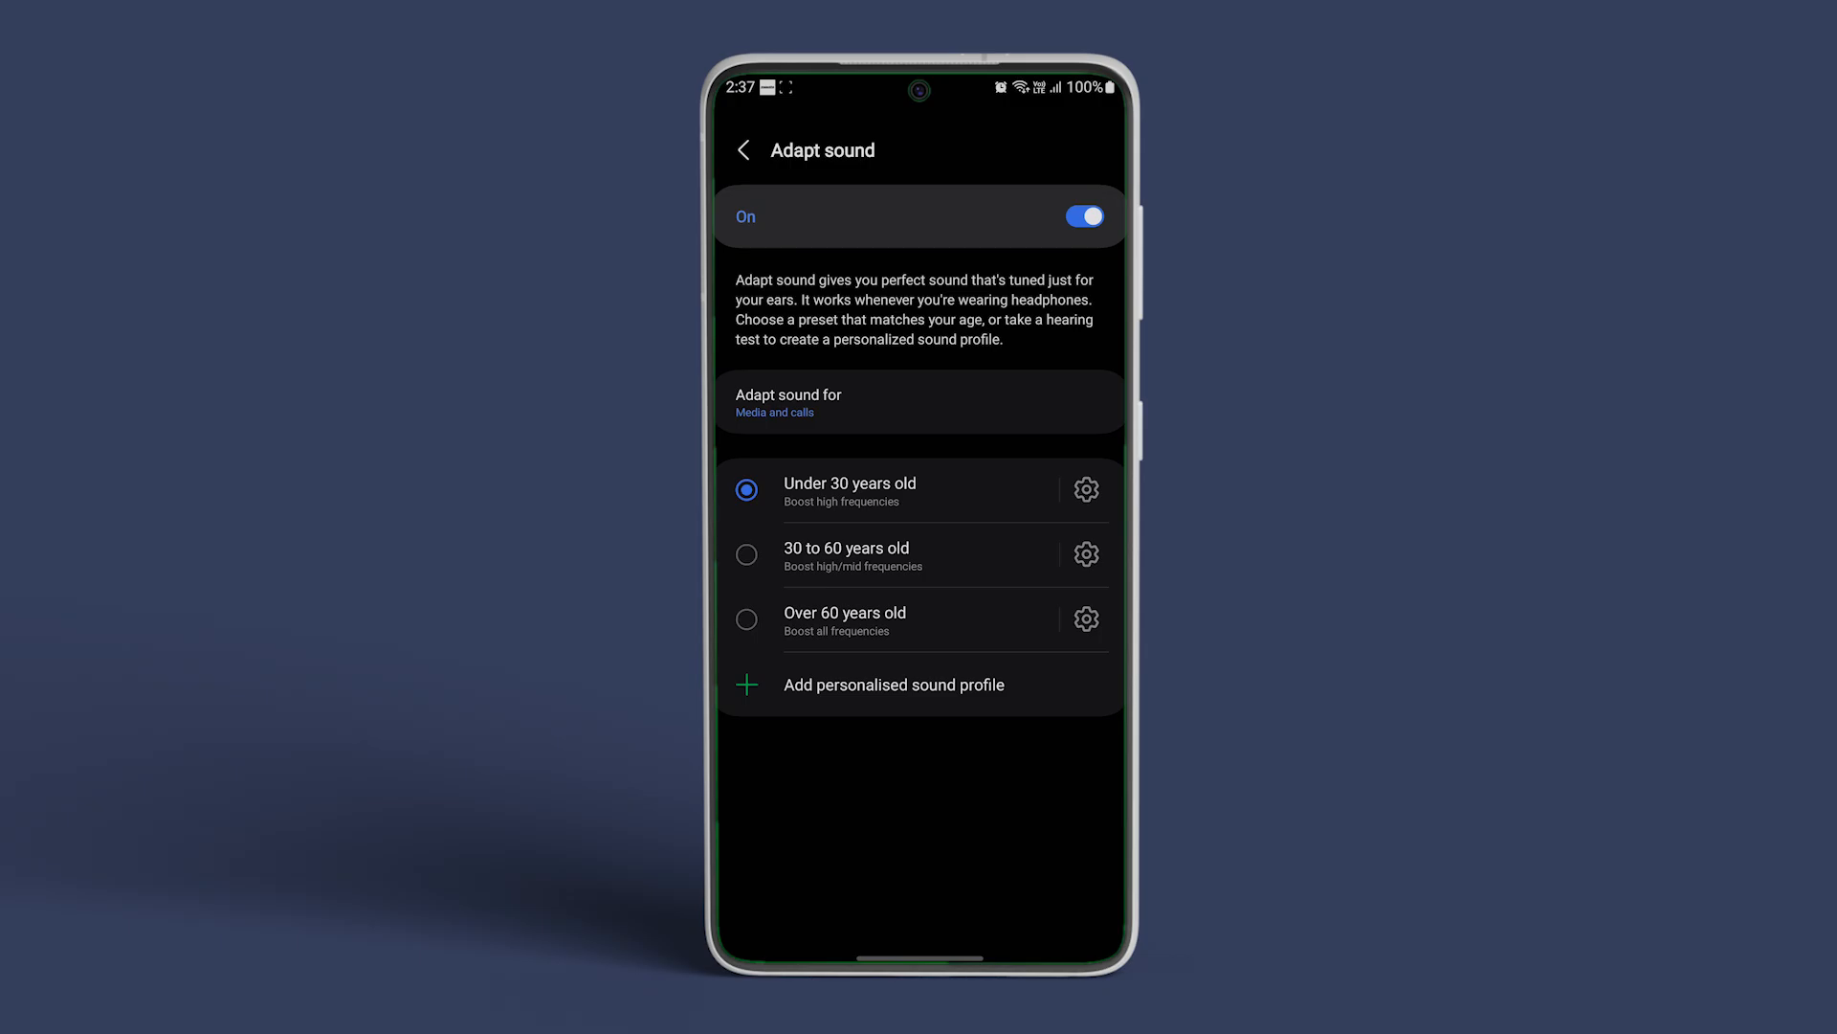
Step: Choose Add personalised sound profile to begin the hearing test
click(893, 685)
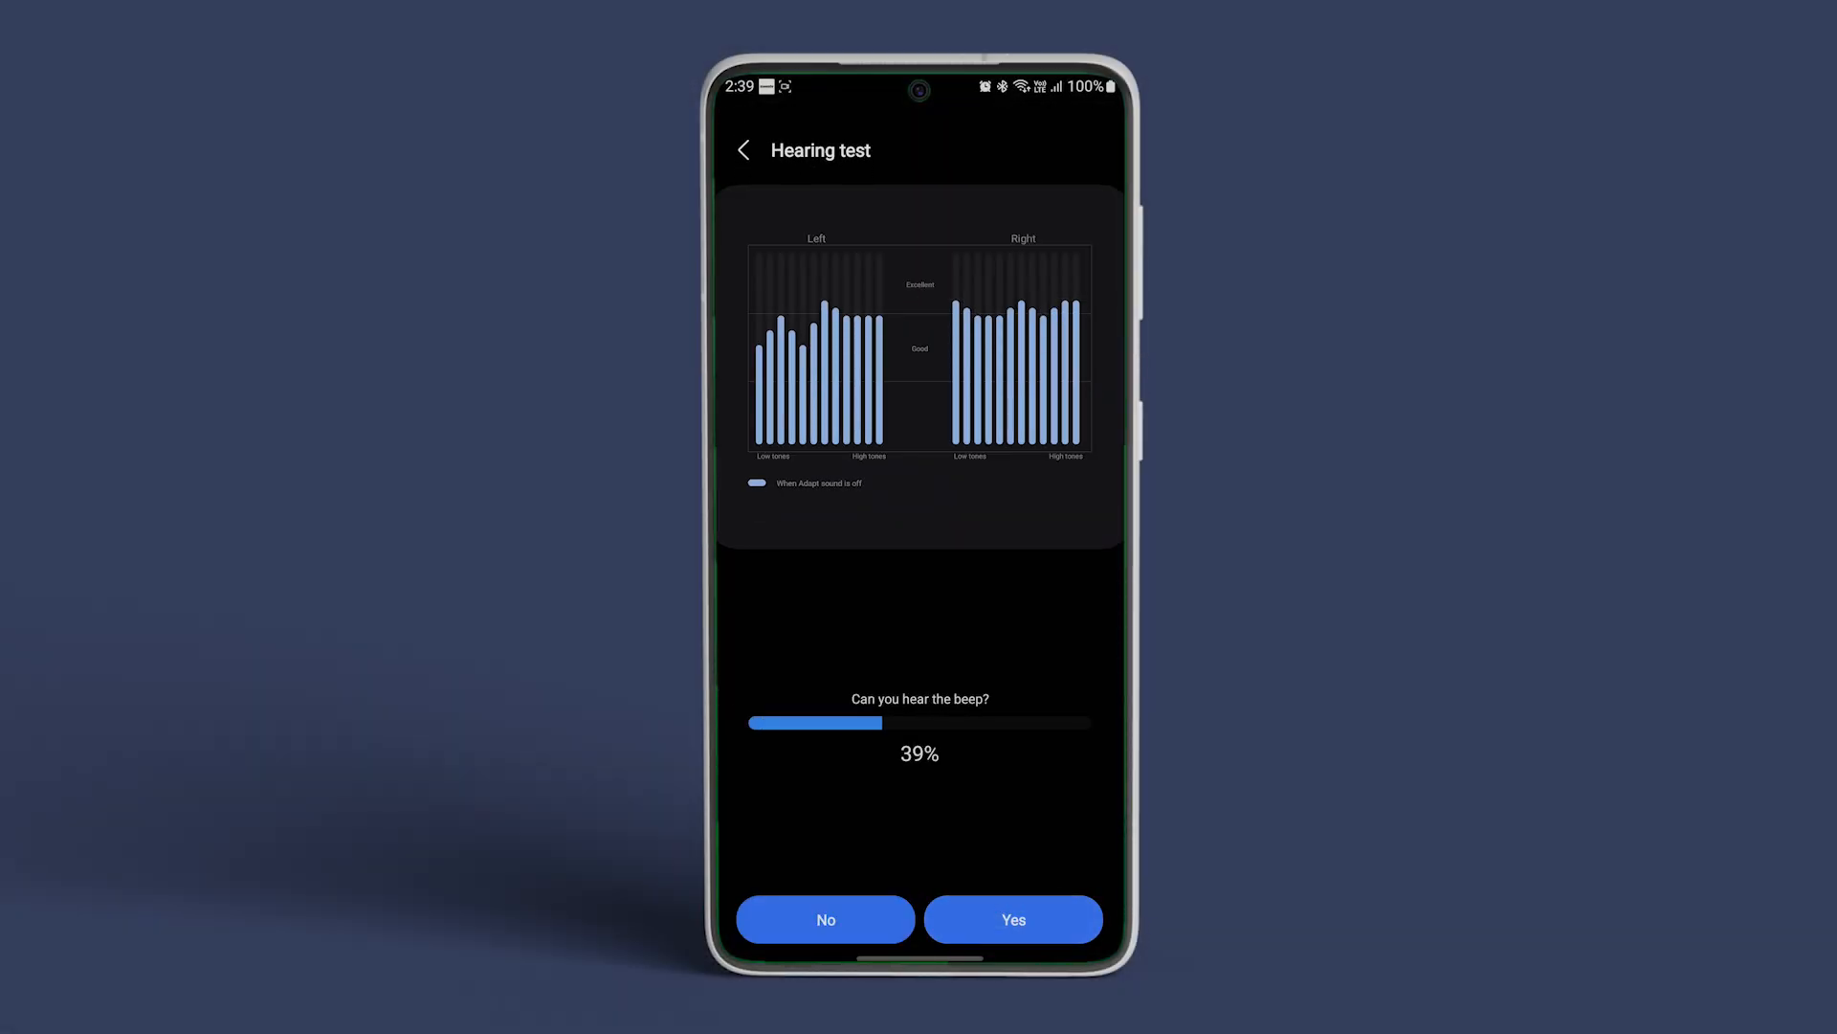
Step: Answer Yes to the beep to complete the hearing test
click(1013, 918)
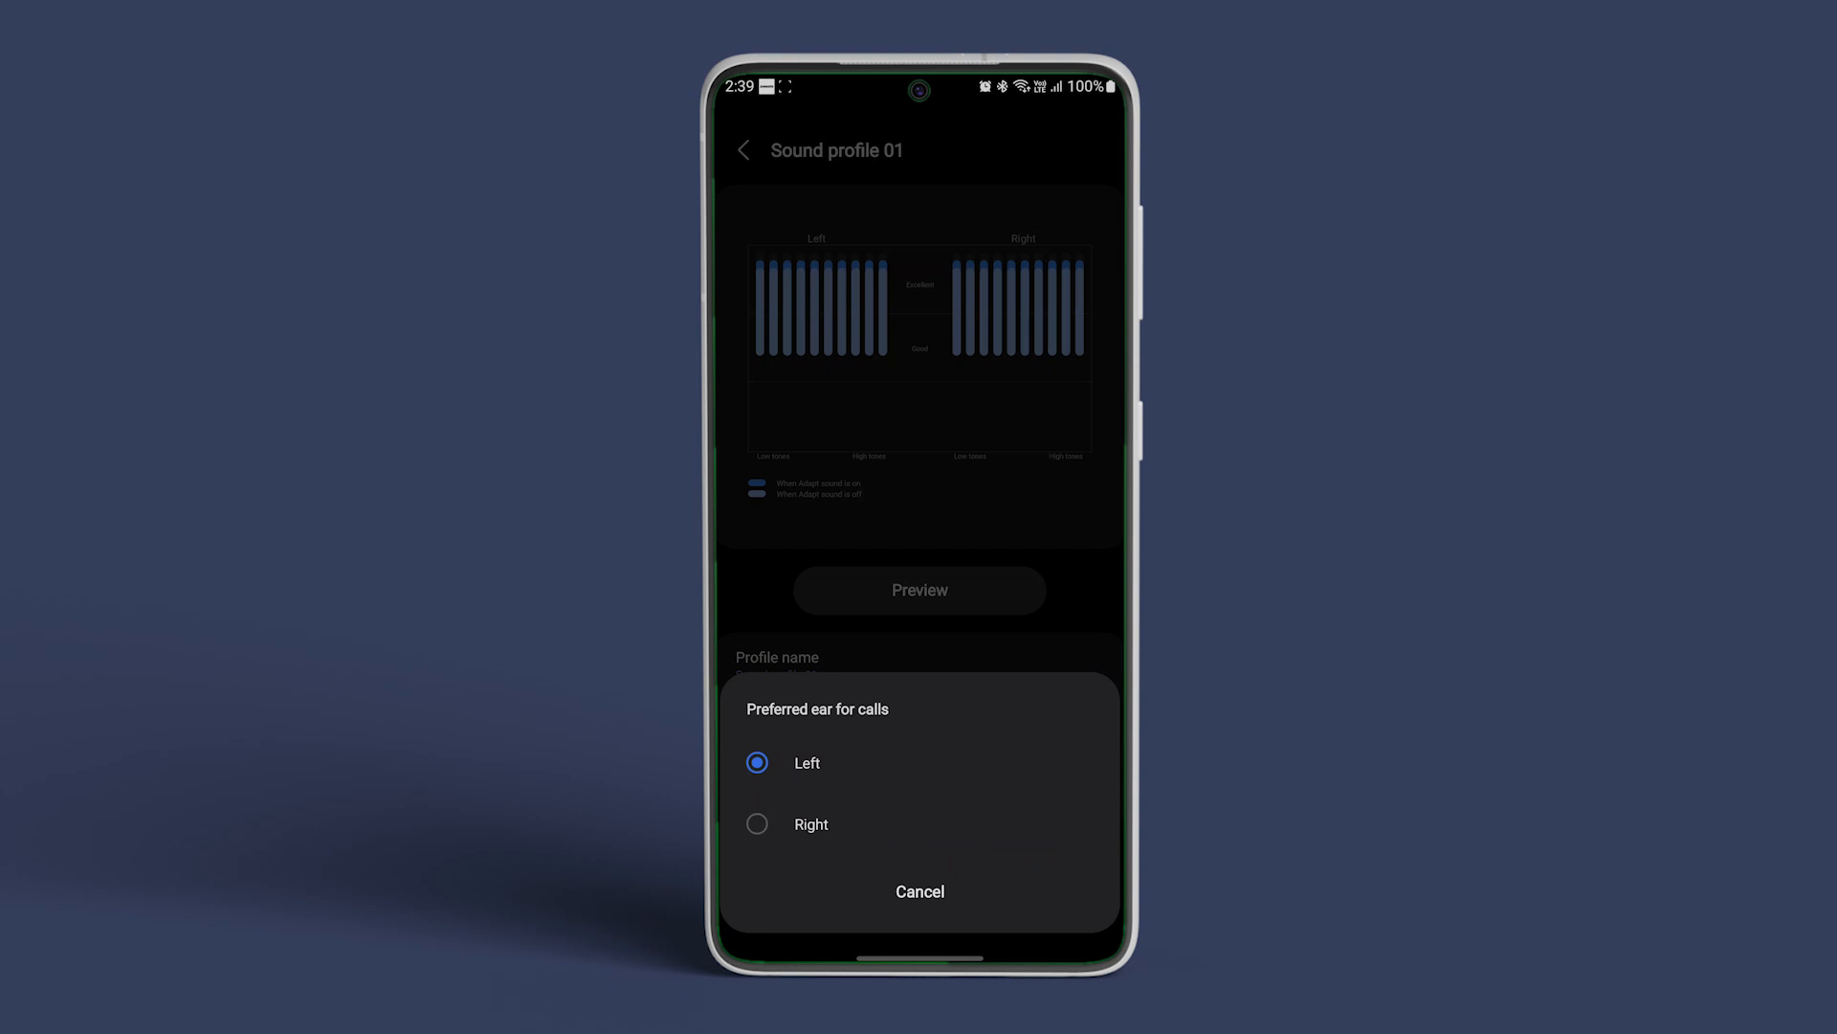
Step: Select Left as the preferred ear for calls
click(919, 891)
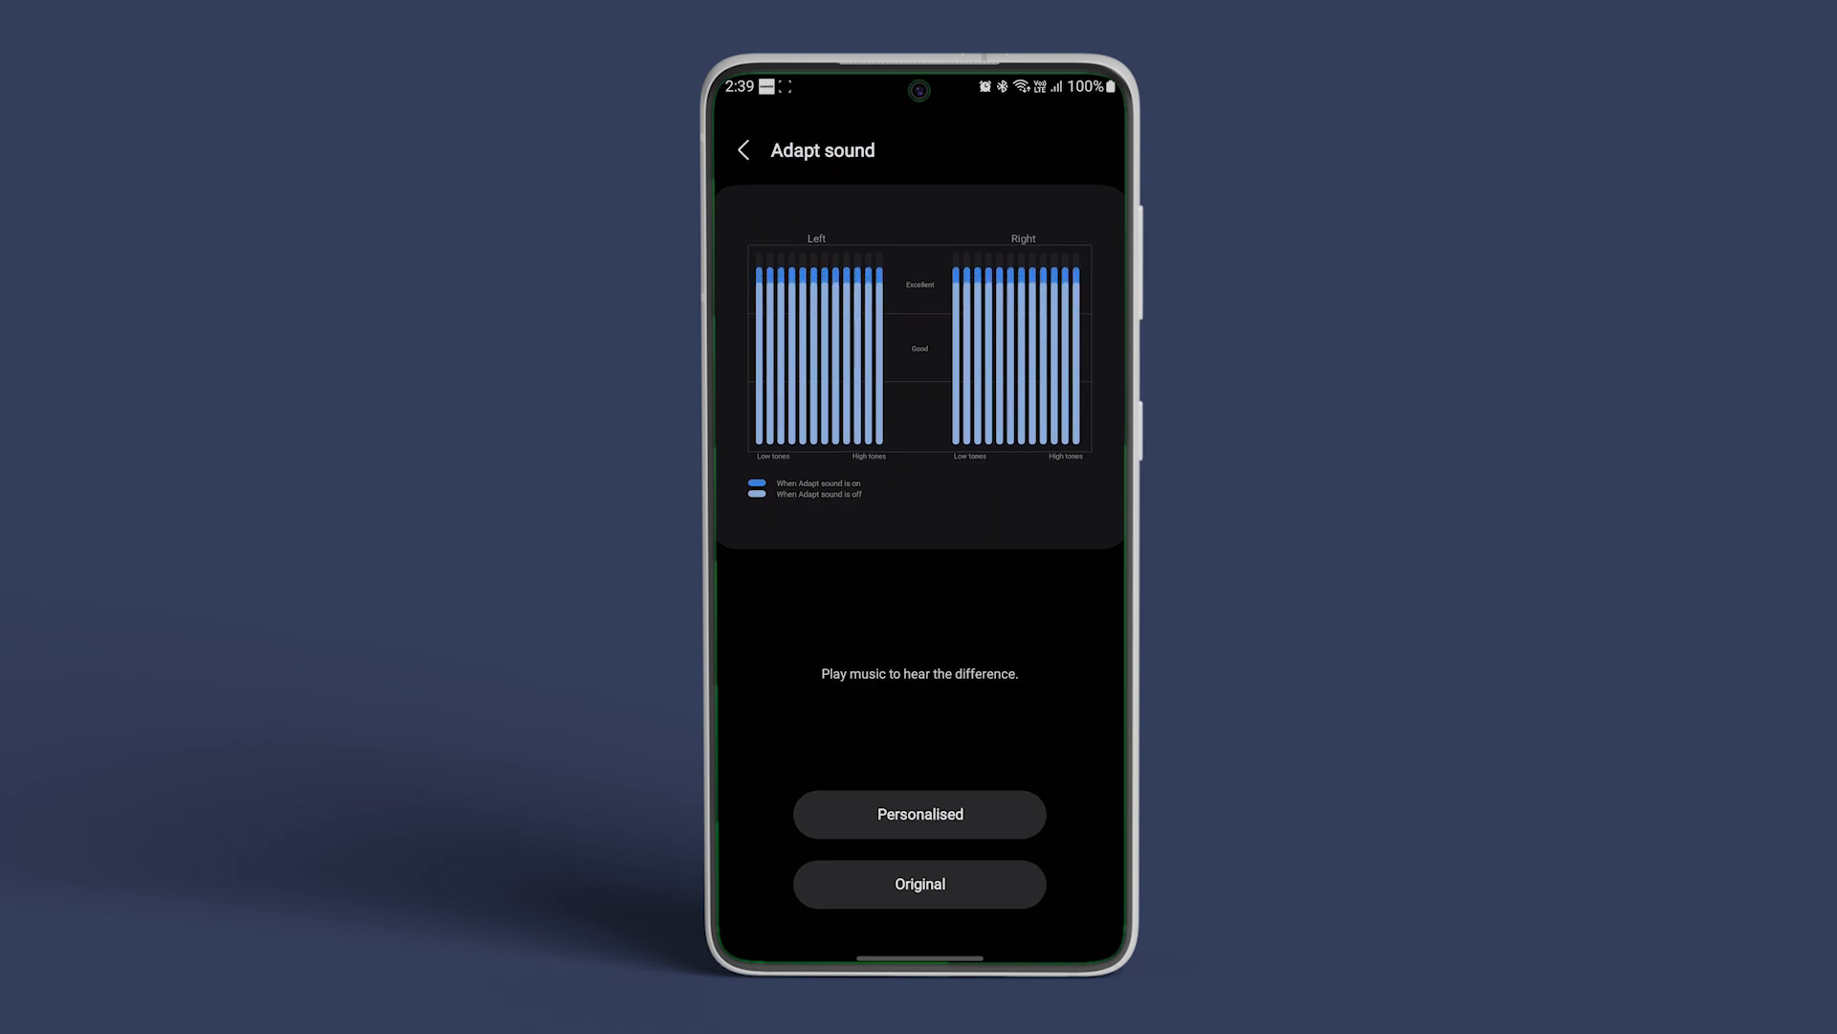
Step: Play the preview music as Personalised, then as Original for comparison
click(919, 884)
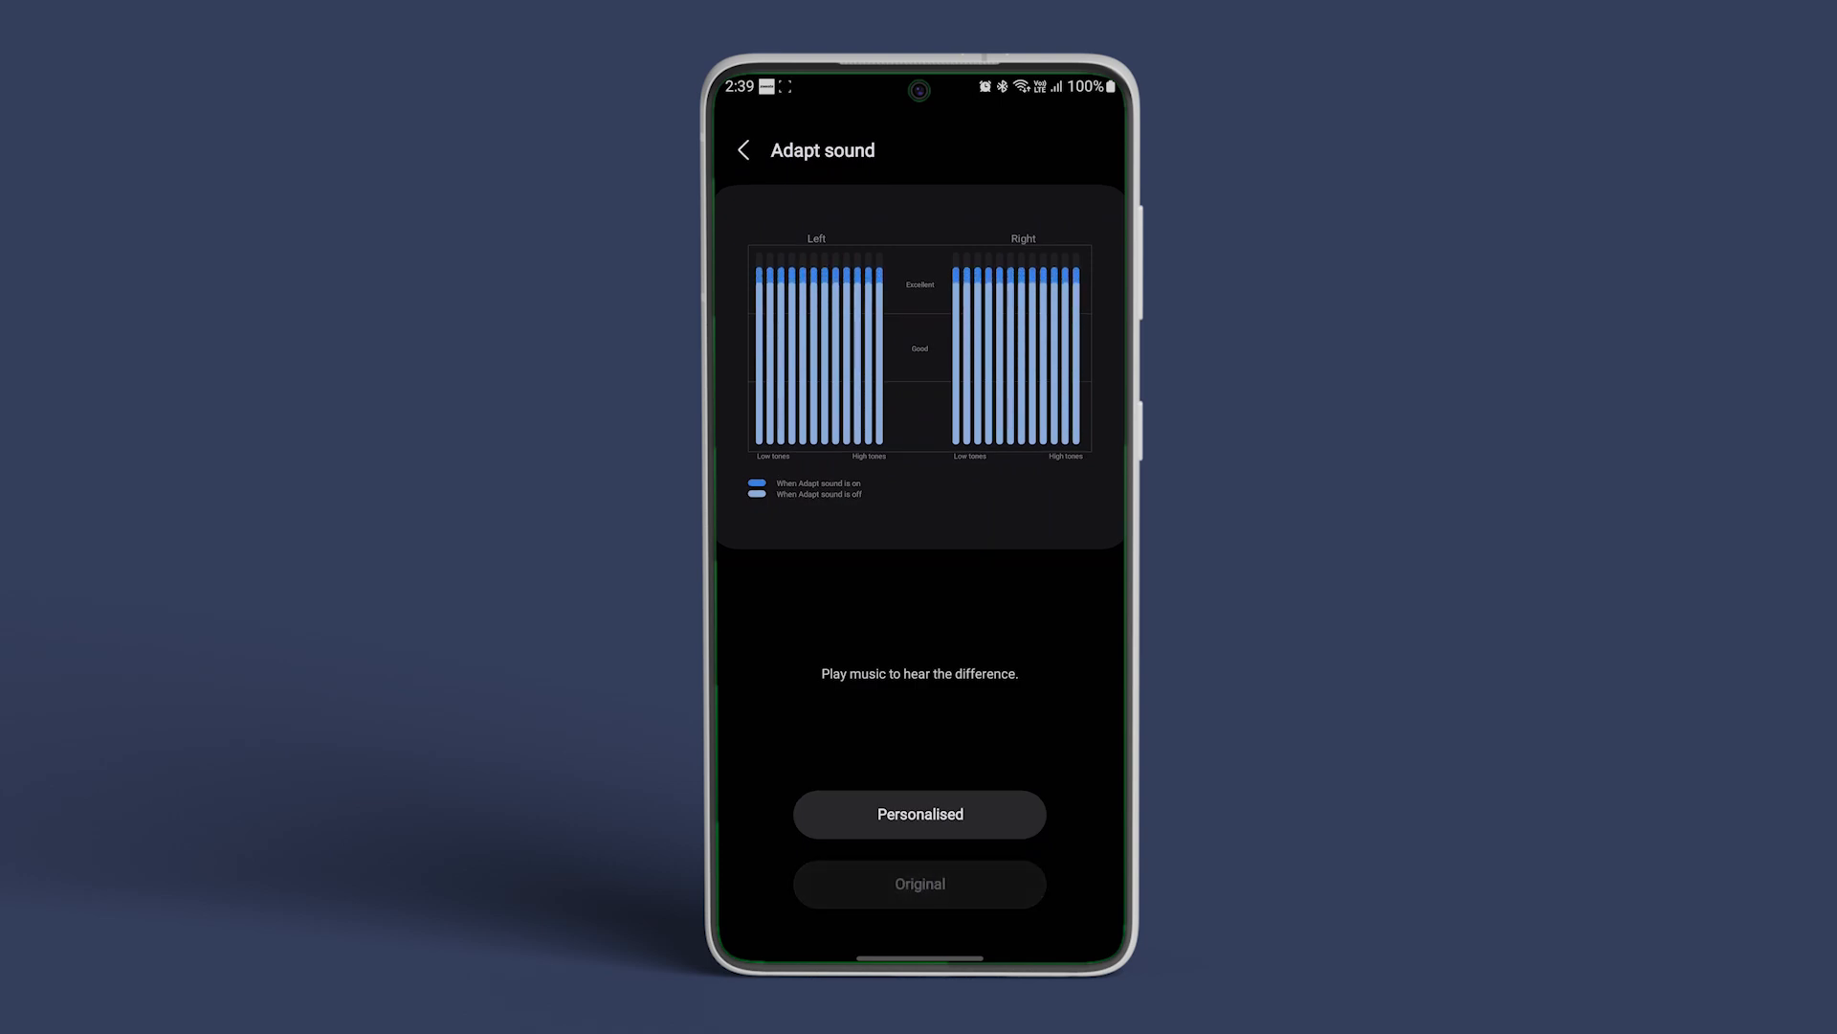
click(919, 884)
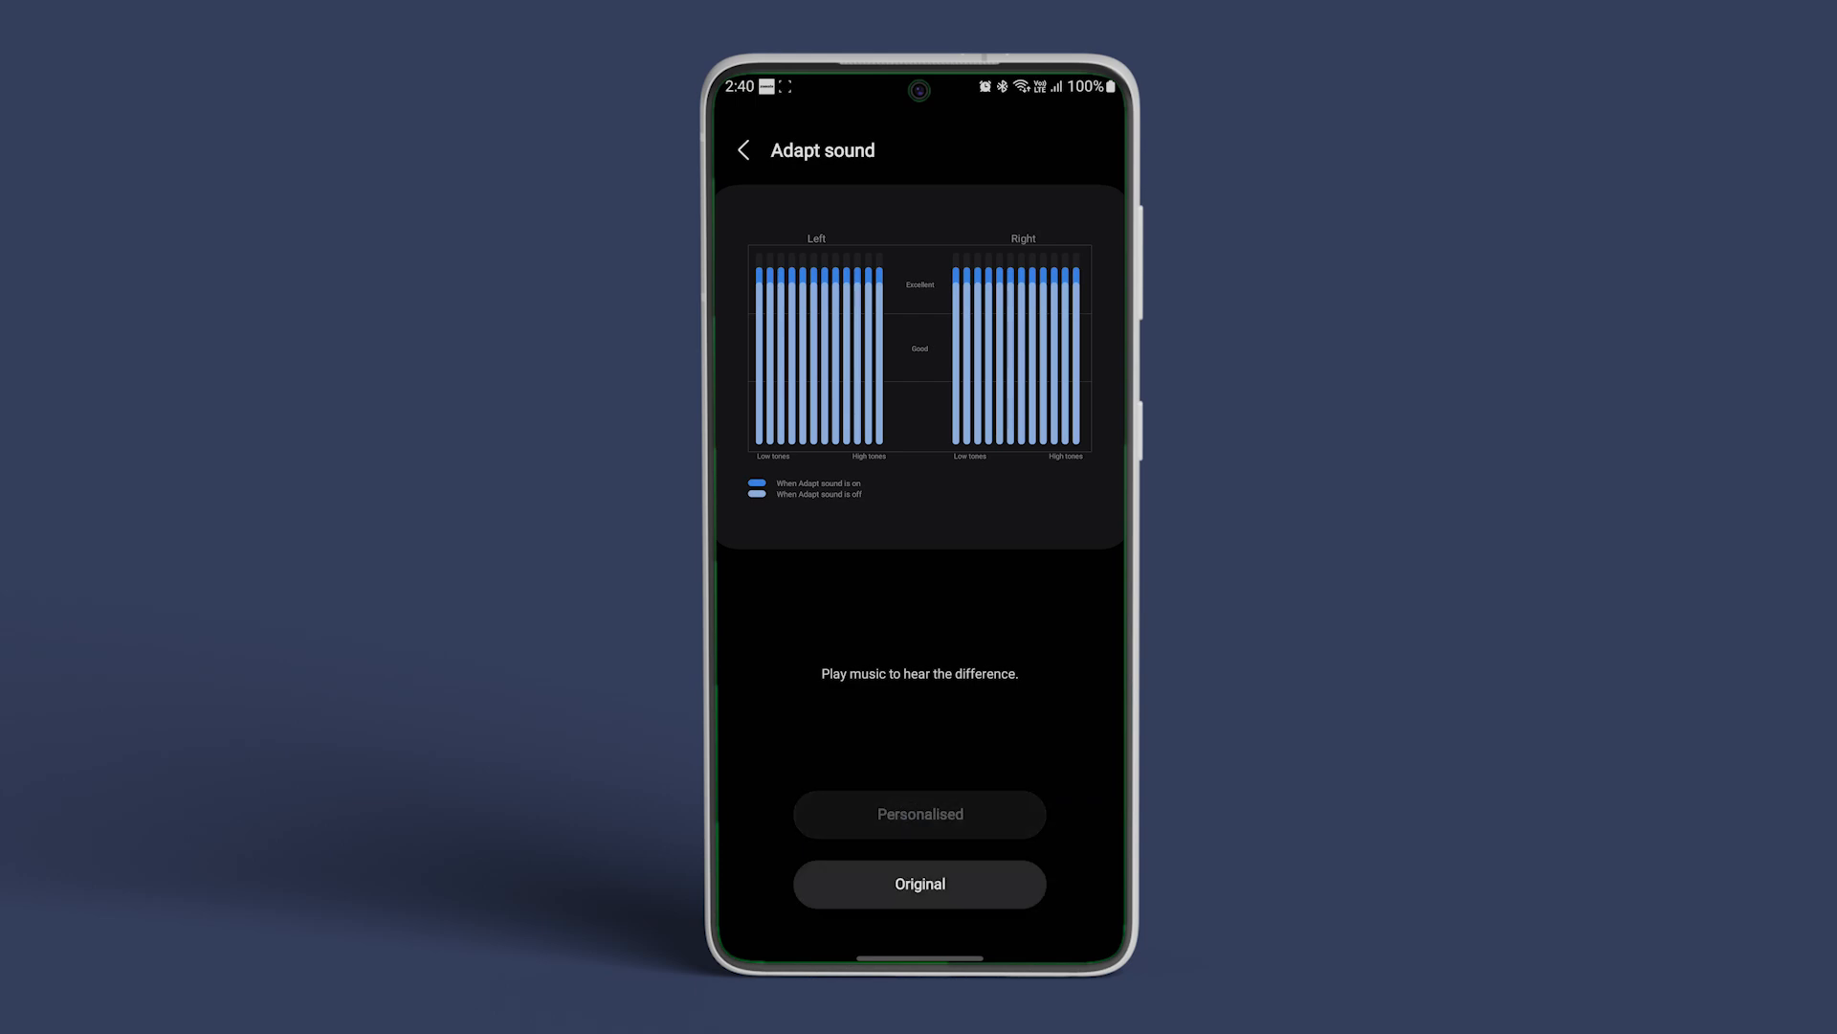